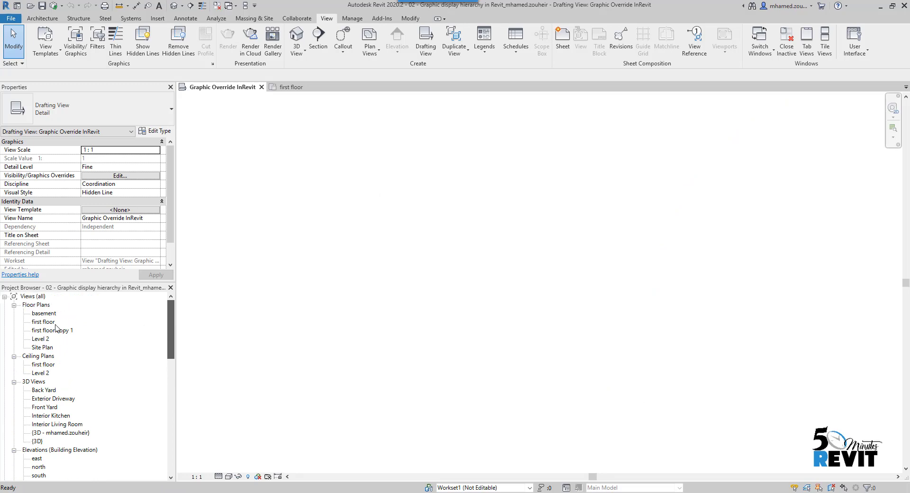
# Open the 'first floor' plan view from the Project Browser.
pyautogui.doubleClick(44, 321)
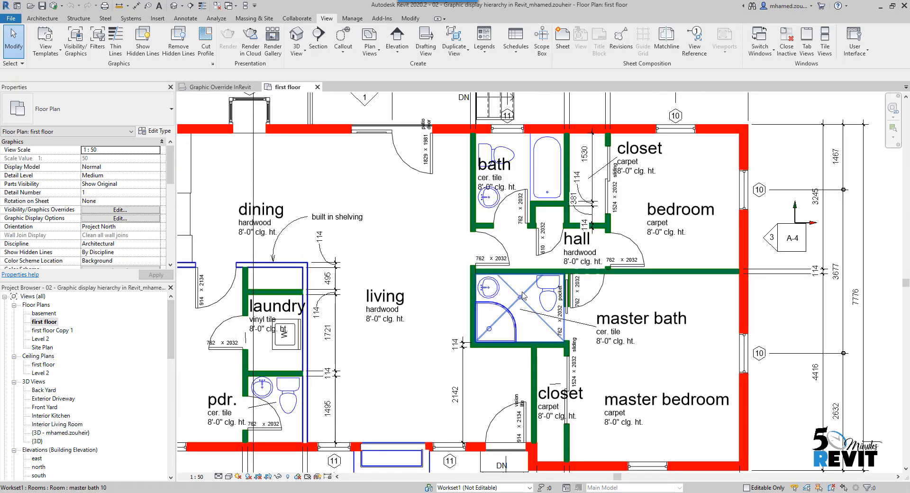
pyautogui.moveTo(524, 271)
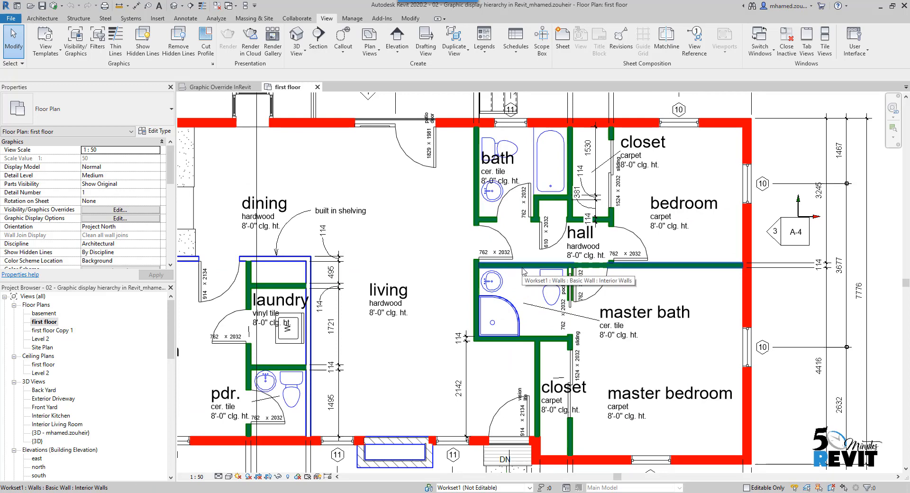
pyautogui.moveTo(527, 274)
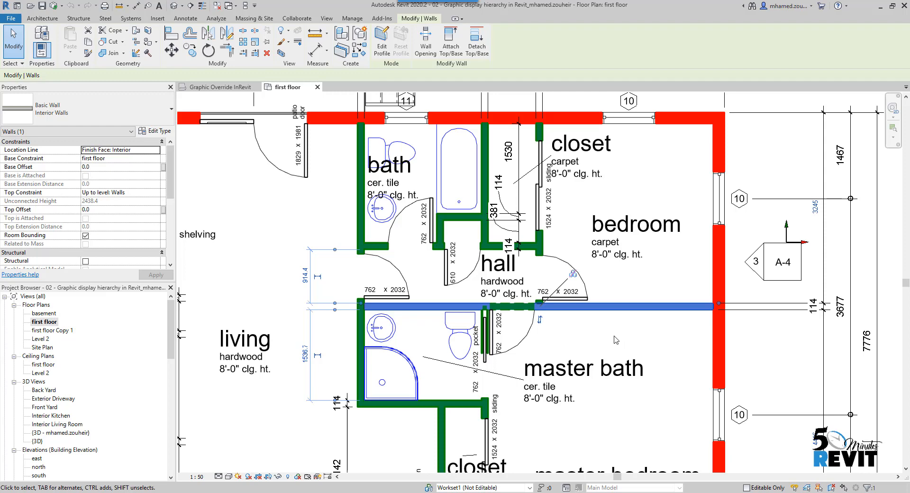
pyautogui.moveTo(627, 338)
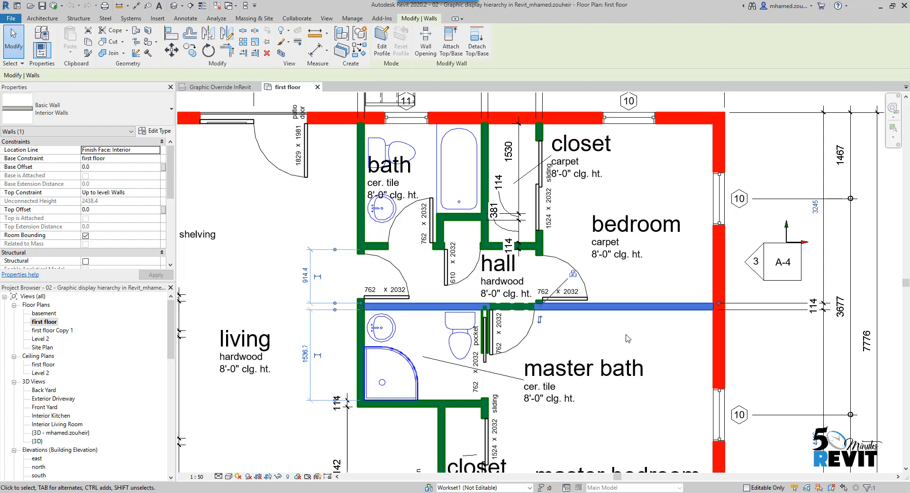
pyautogui.moveTo(631, 348)
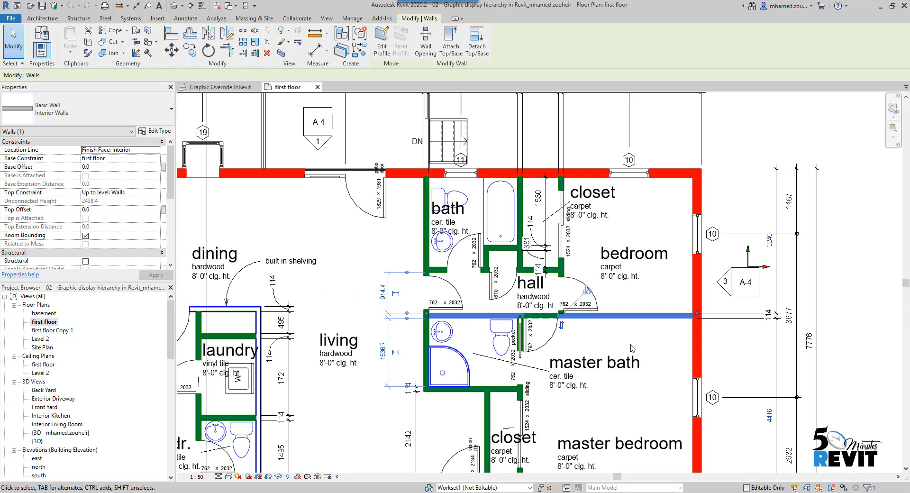
pyautogui.moveTo(639, 343)
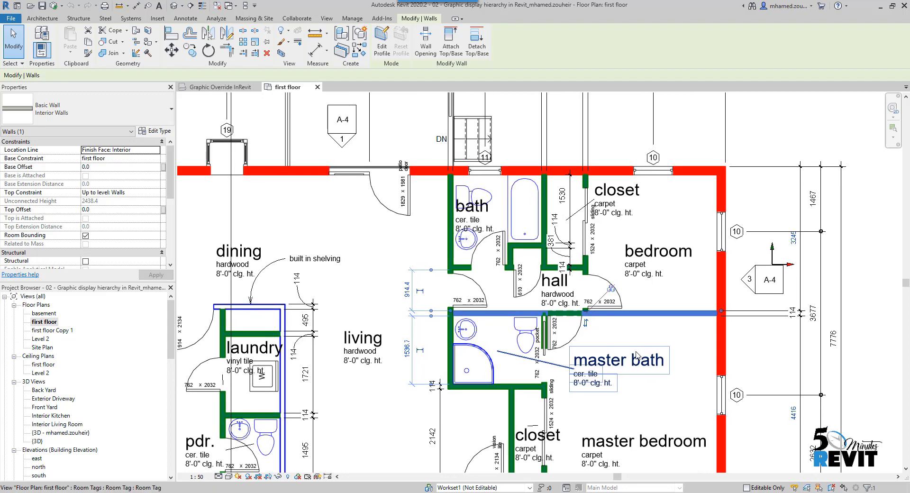
pyautogui.moveTo(639, 356)
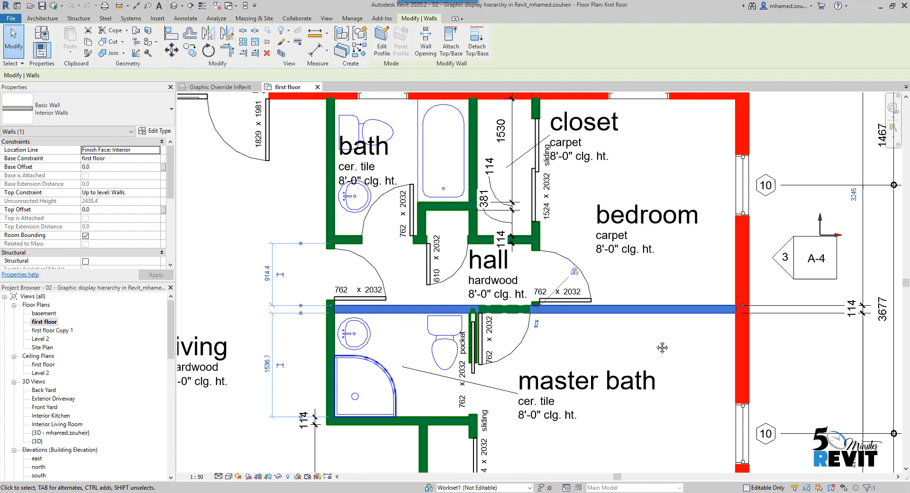
# Give the hall–master bath wall black cut lines and a light gray (RGB 192-192-192) cut pattern by element.
pyautogui.rightClick(654, 322)
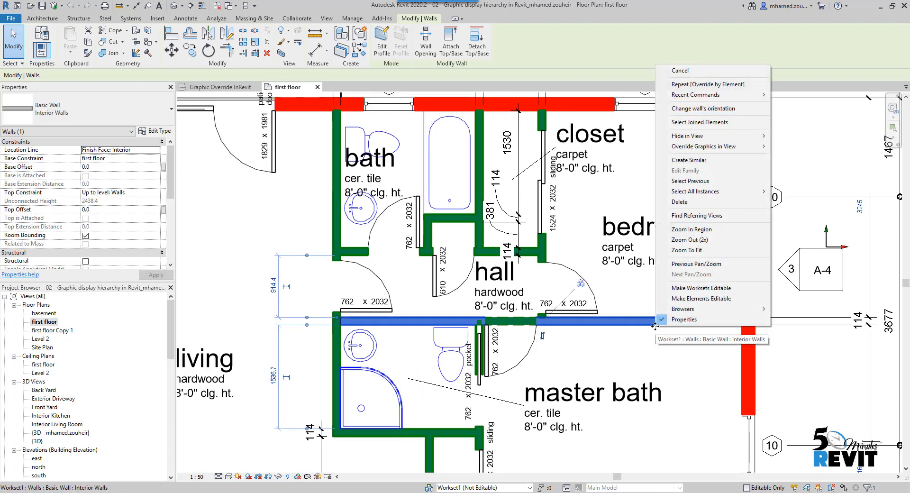
pyautogui.moveTo(696, 160)
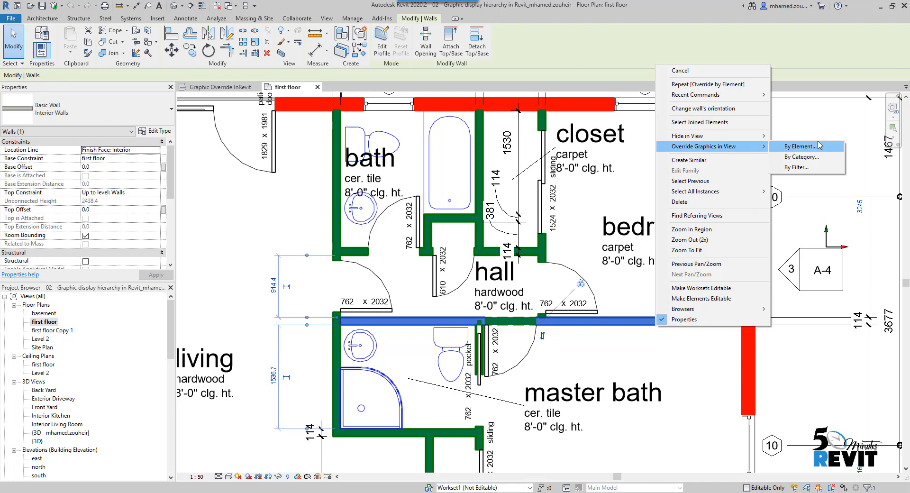
pyautogui.moveTo(809, 151)
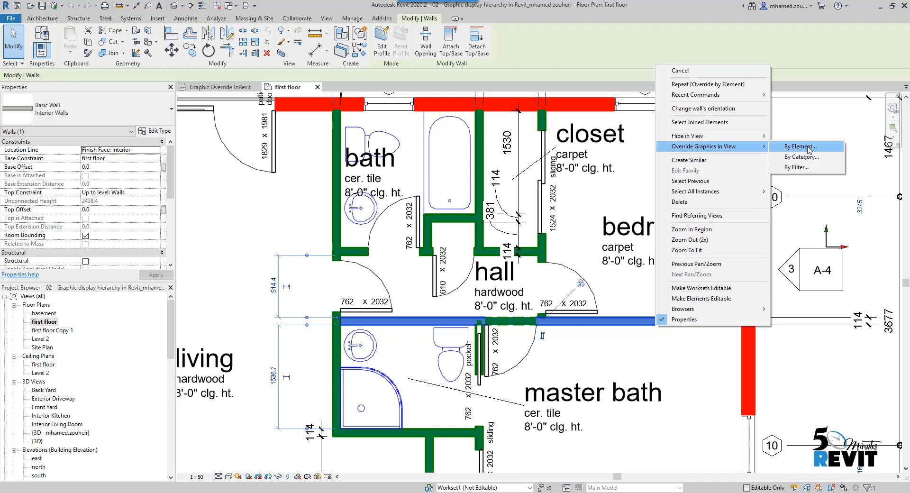
pyautogui.click(799, 146)
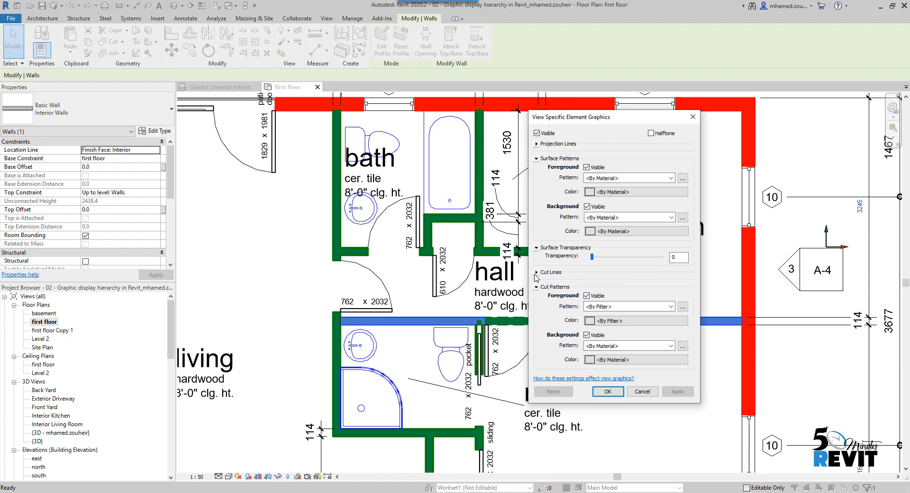
pyautogui.click(537, 272)
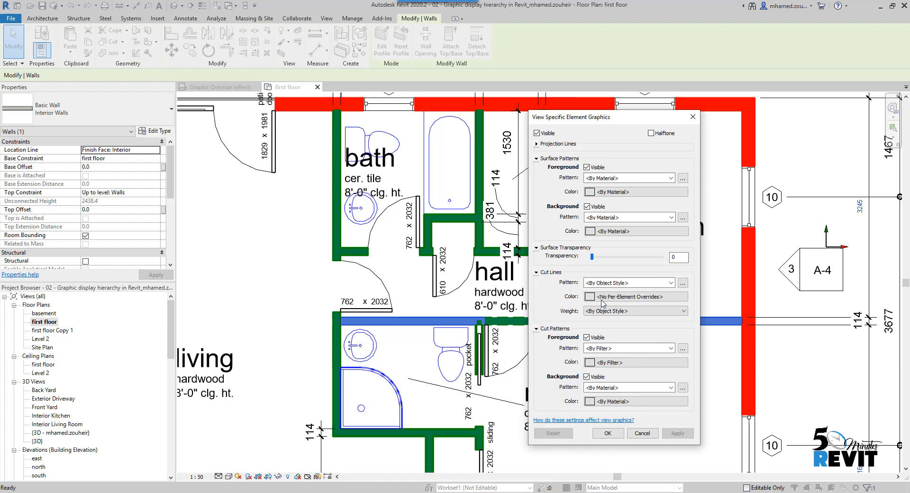
pyautogui.click(590, 296)
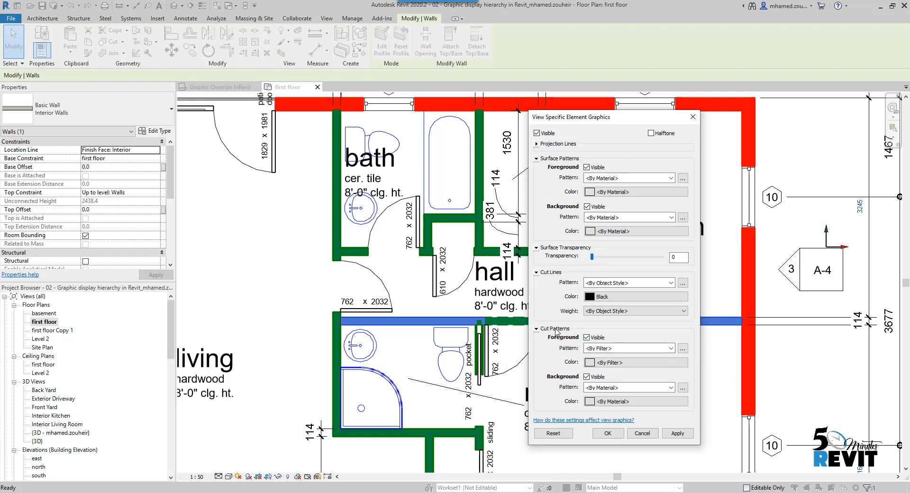
pyautogui.moveTo(573, 377)
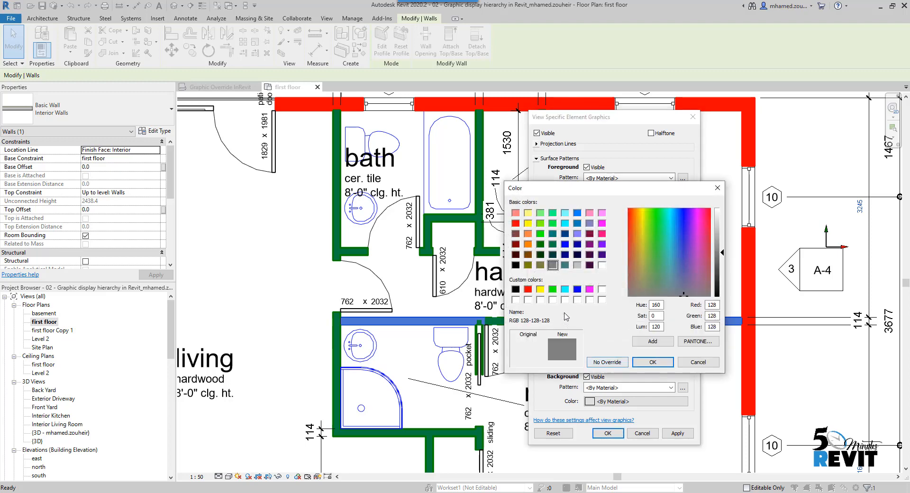
pyautogui.click(576, 265)
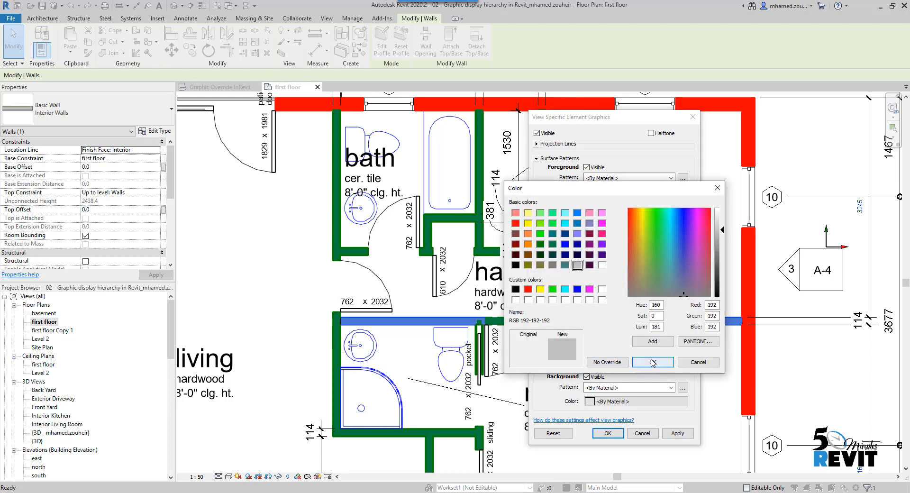
pyautogui.click(652, 362)
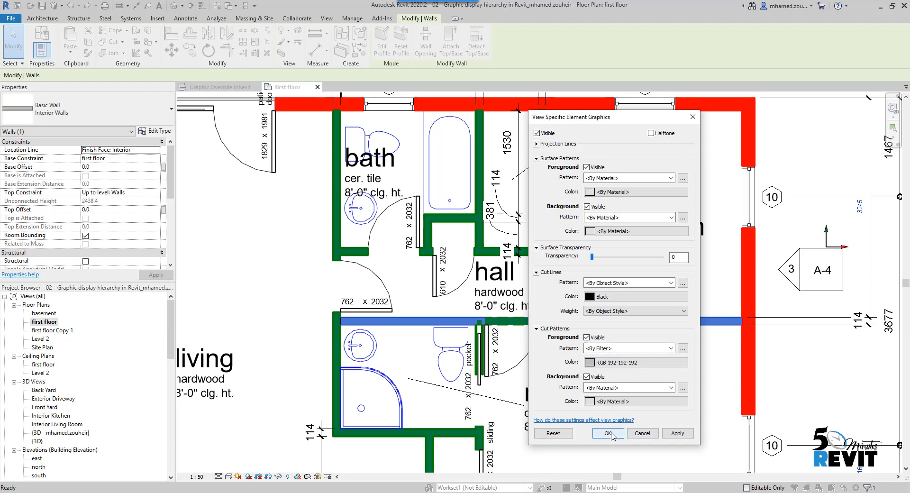
pyautogui.click(607, 433)
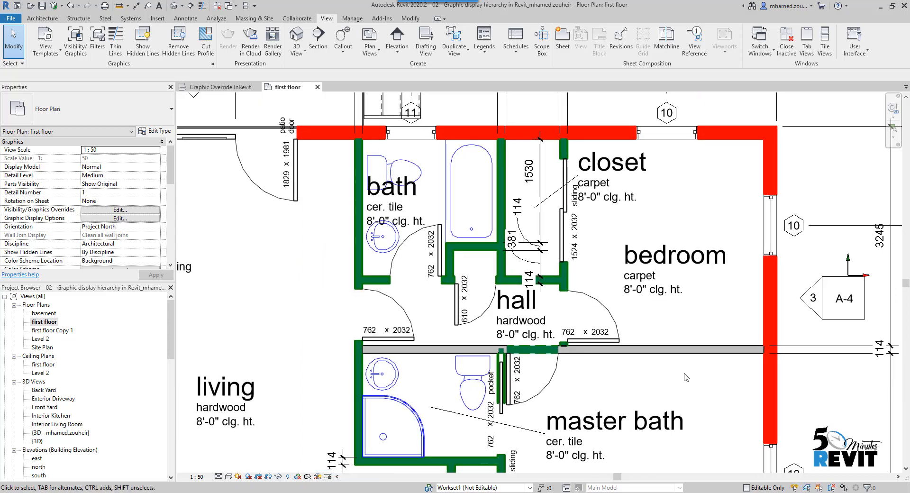
pyautogui.moveTo(665, 377)
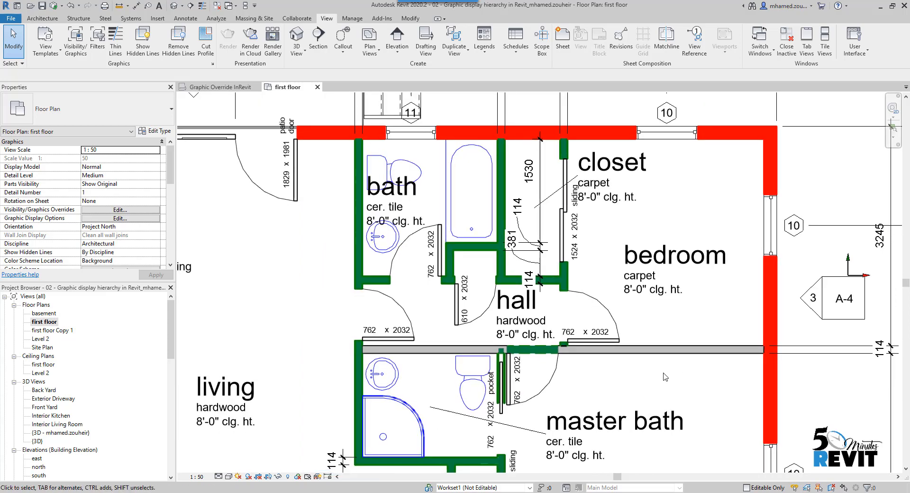
pyautogui.moveTo(699, 373)
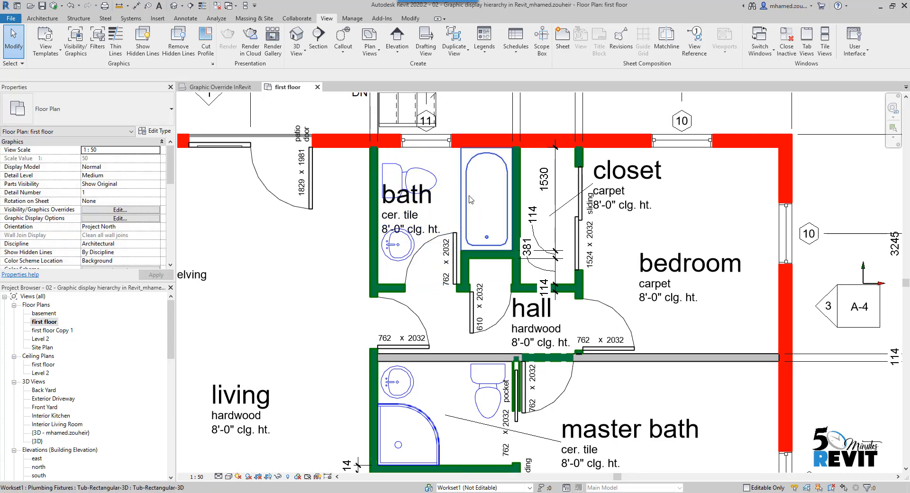
# Select the bathtub and add the round sink to the selection.
pyautogui.click(458, 200)
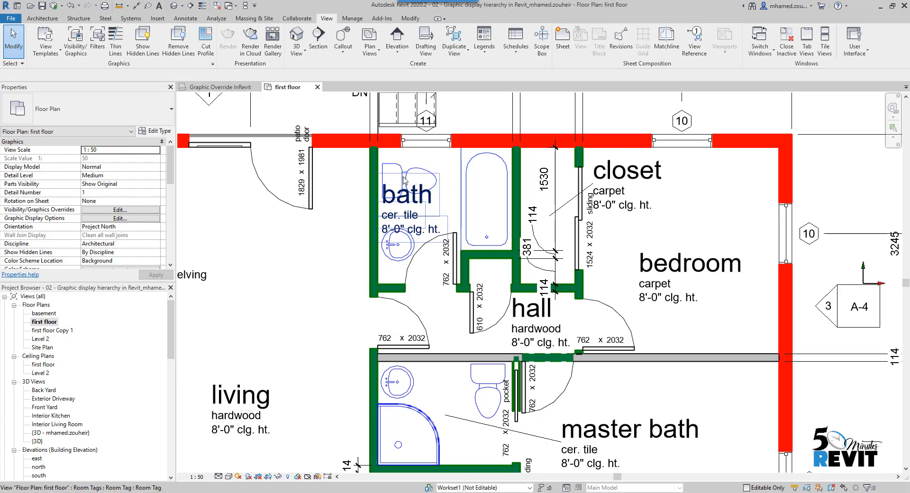
pyautogui.click(404, 176)
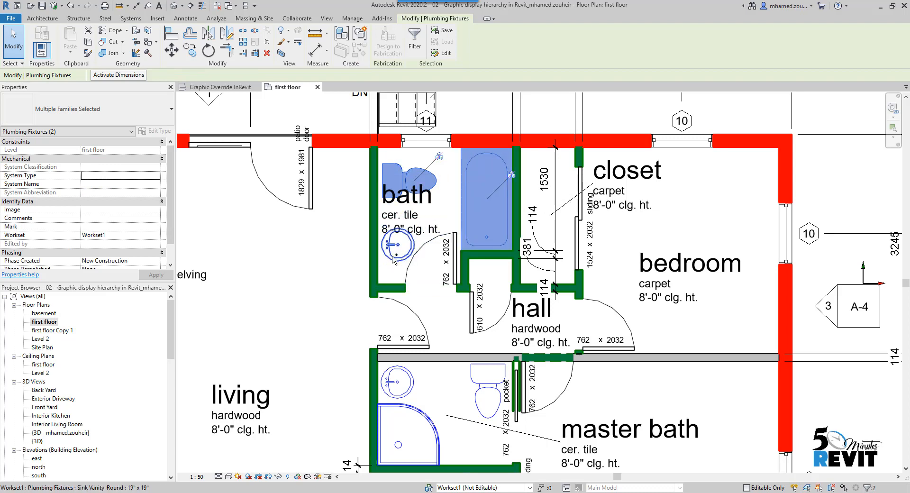
# Give the selected fixtures light gray (RGB 192-192-192) Dash projection lines by element.
pyautogui.rightClick(486, 169)
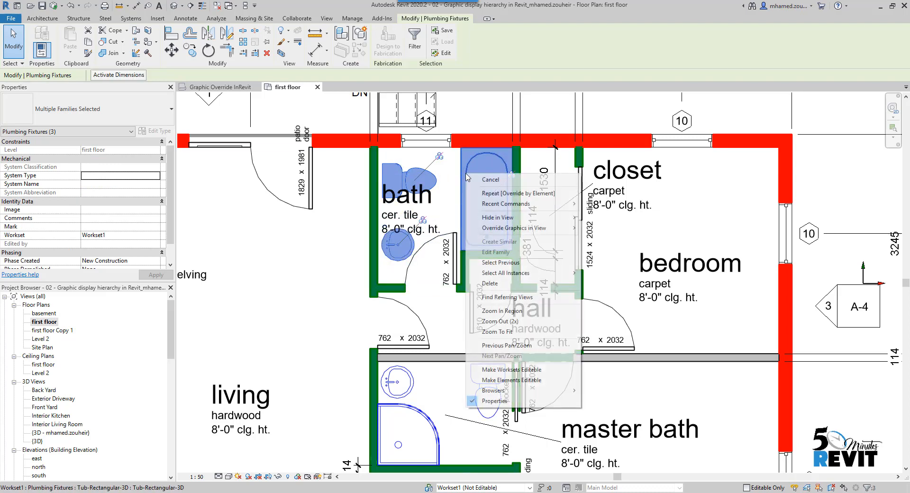
pyautogui.moveTo(514, 228)
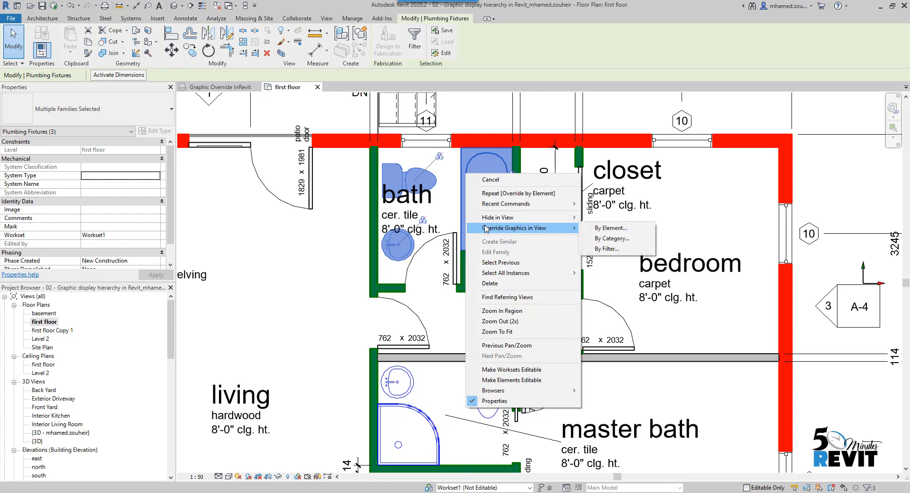
pyautogui.click(610, 228)
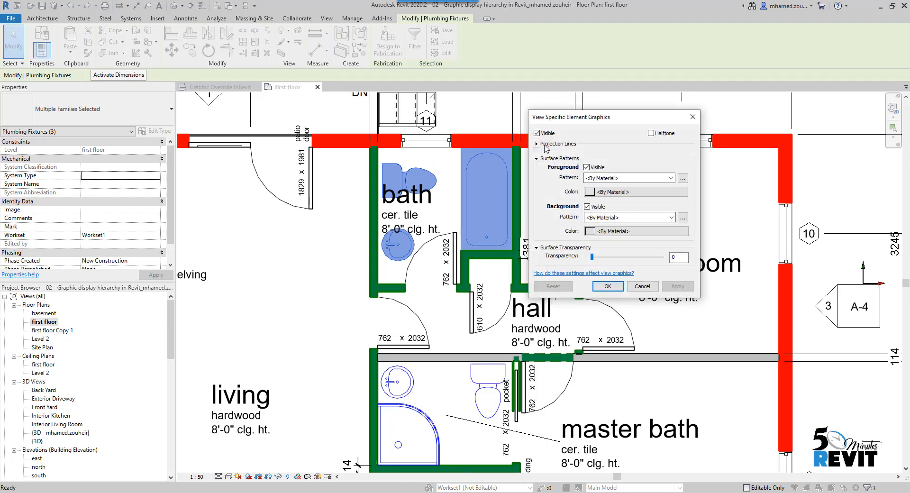
pyautogui.click(537, 144)
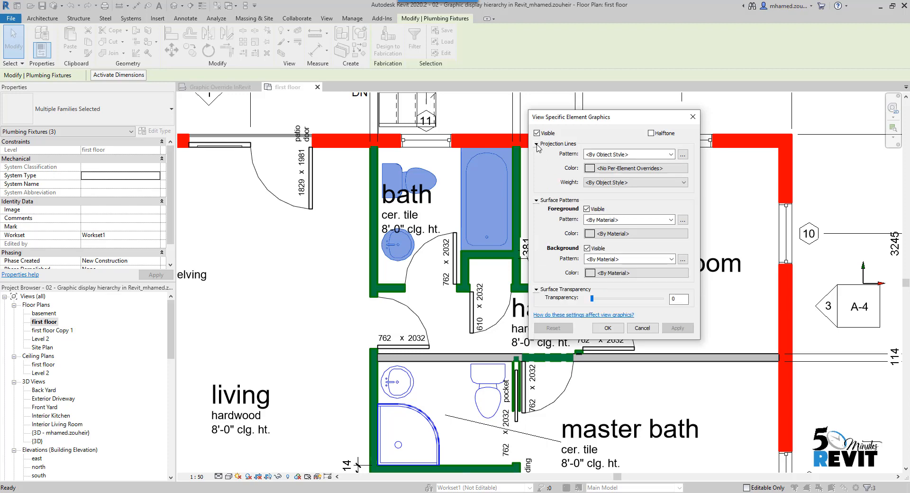
pyautogui.moveTo(603, 172)
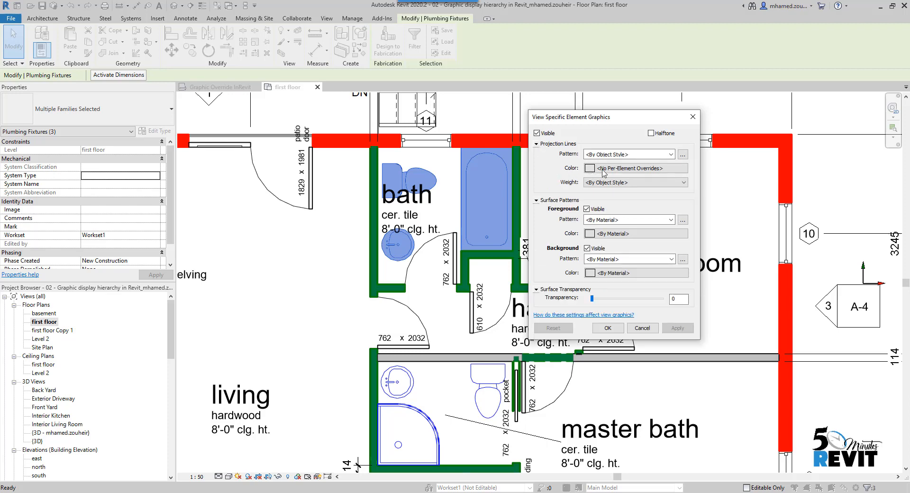
pyautogui.click(589, 168)
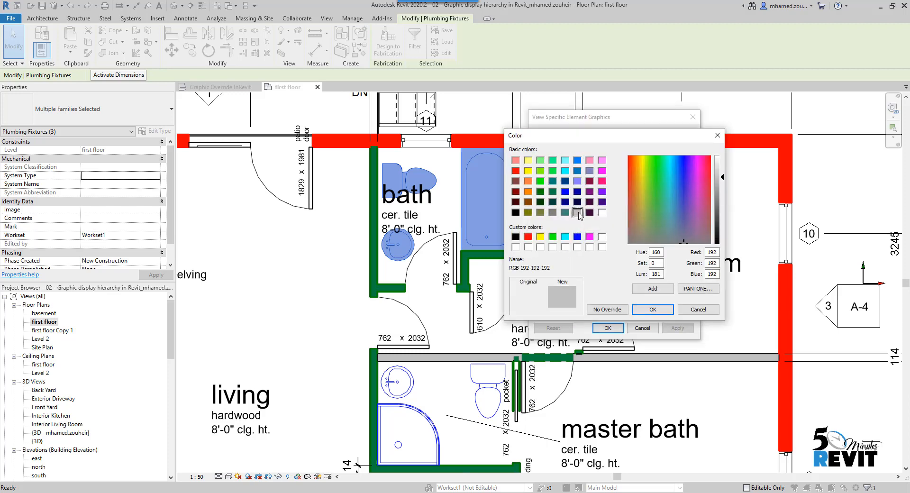
pyautogui.click(652, 310)
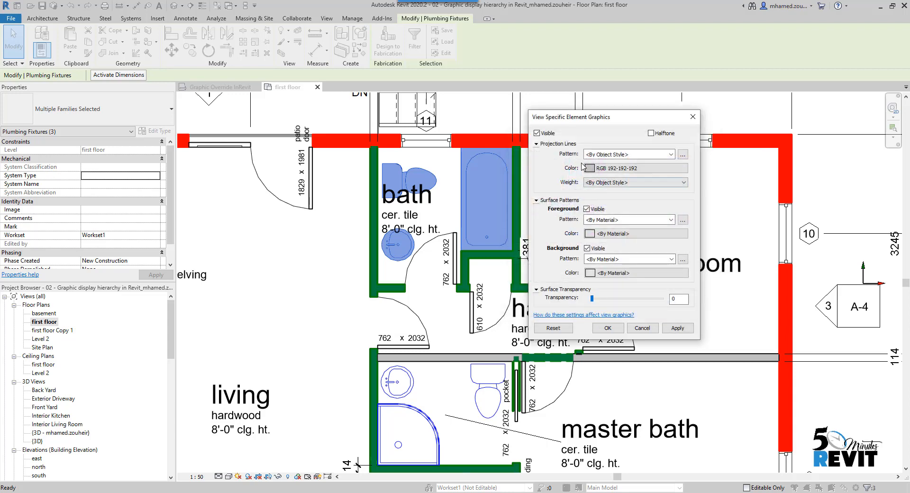
pyautogui.click(670, 154)
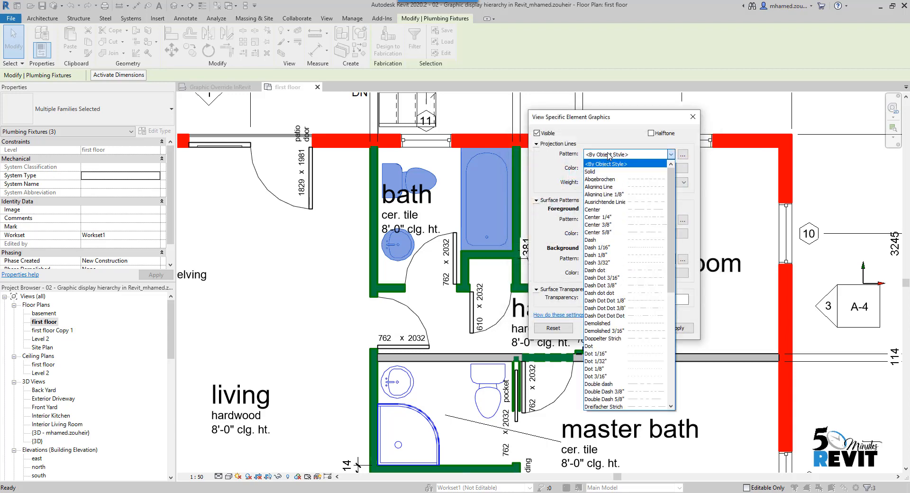
pyautogui.moveTo(616, 168)
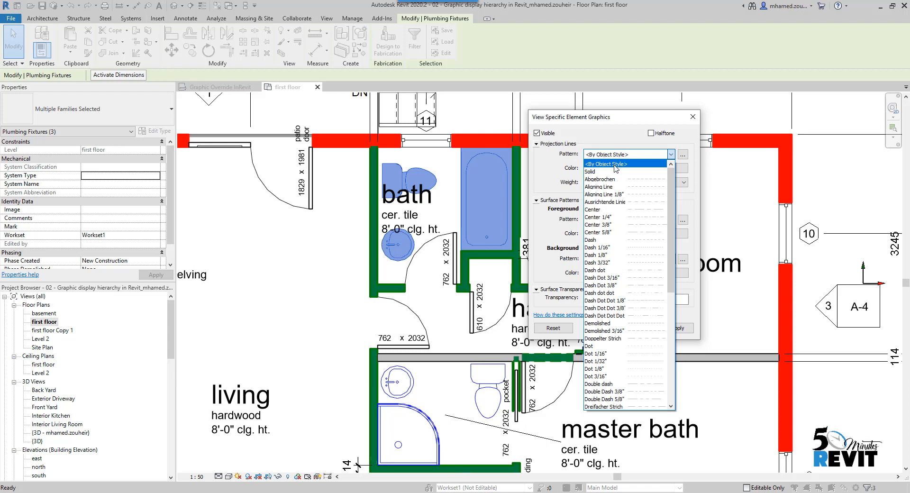
pyautogui.click(590, 239)
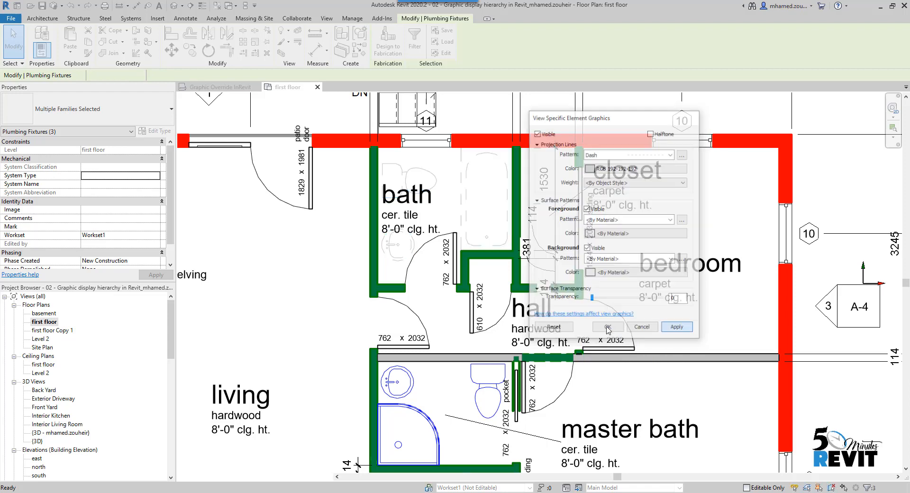
pyautogui.click(603, 327)
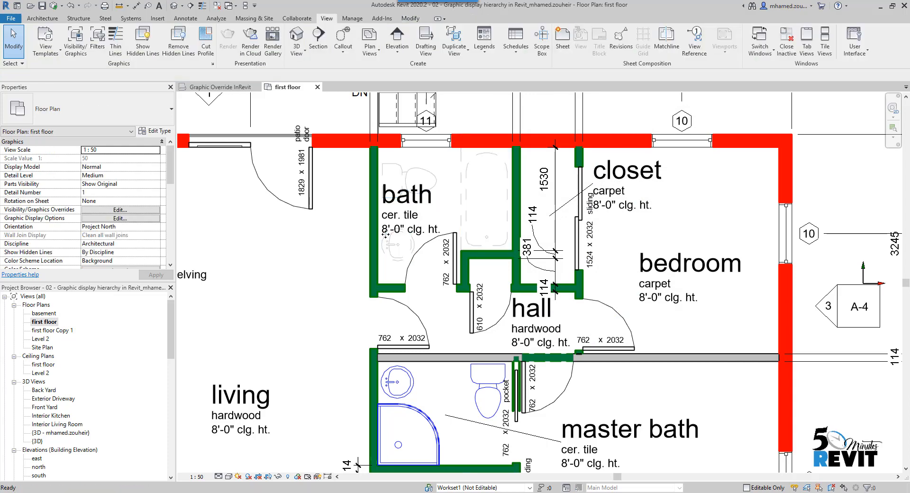